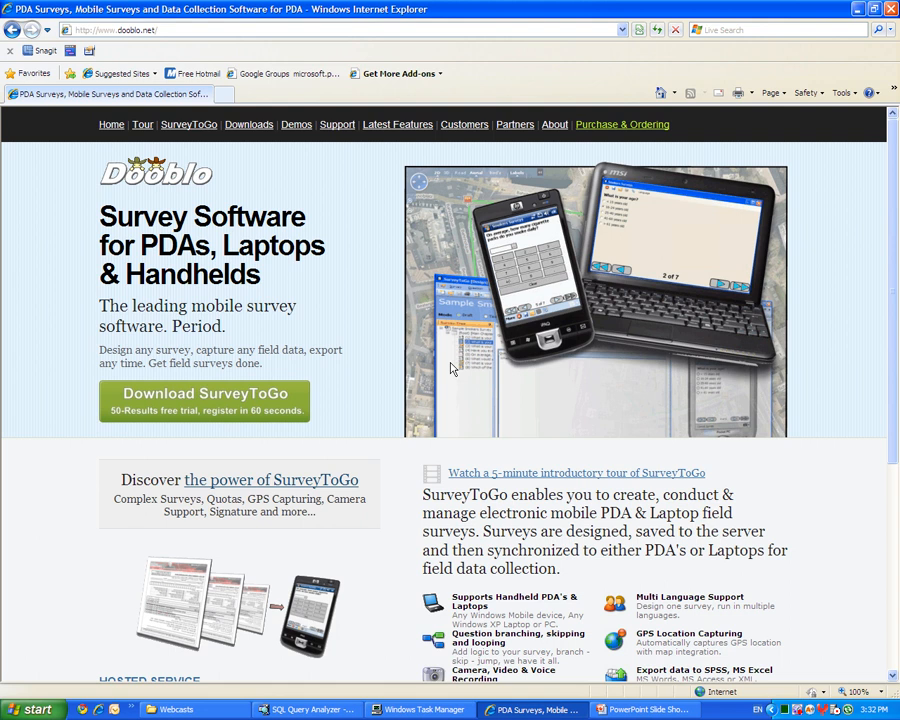
mouse_move(290, 420)
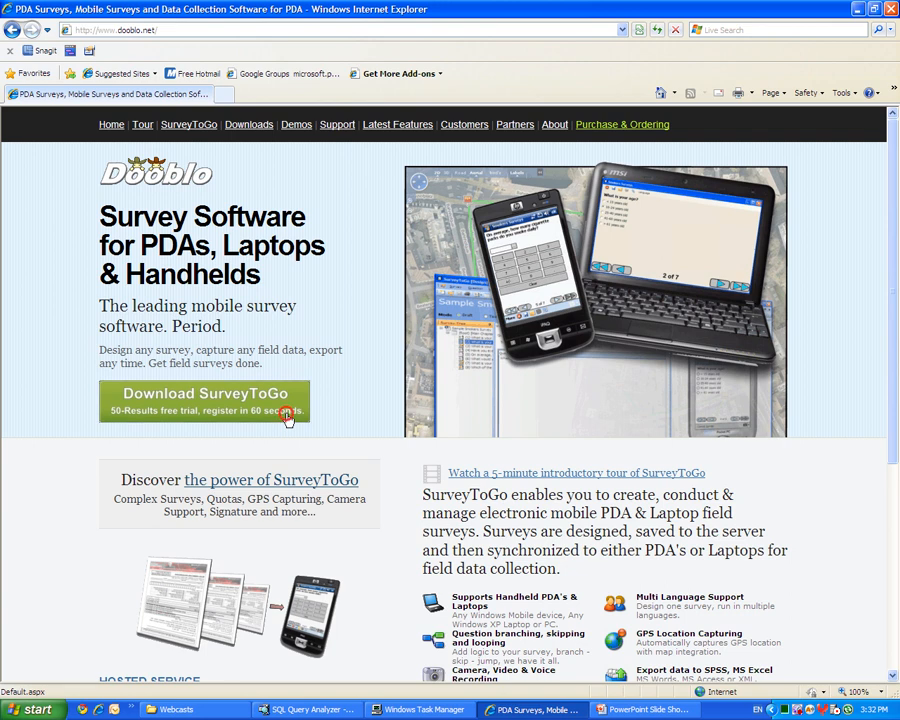
Start the SurveyToGo installer download from the green 'Download SurveyToGo' button on the Dooblo homepage
click(204, 400)
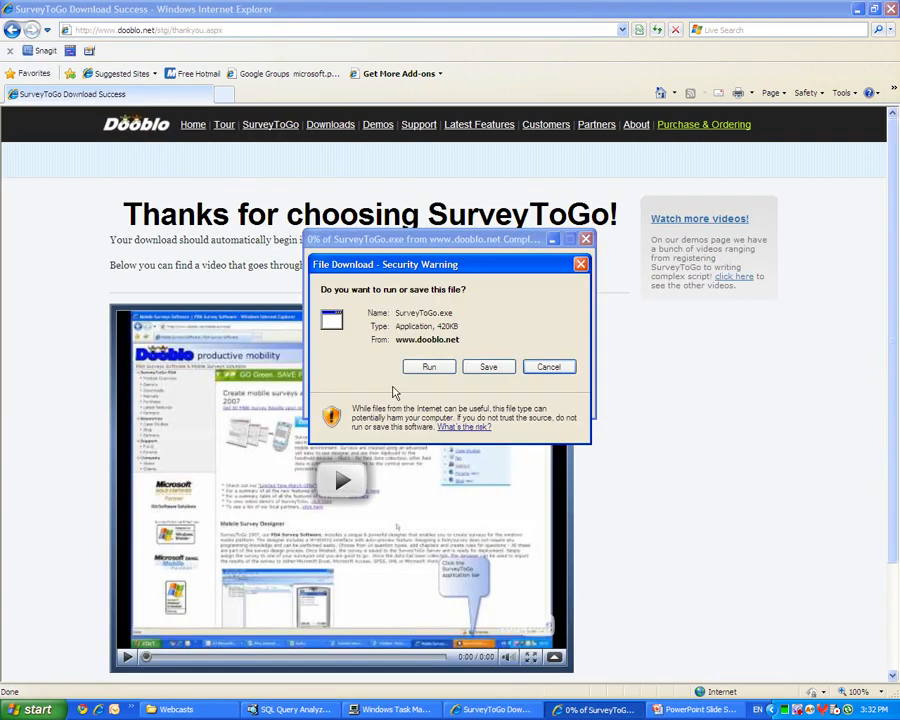
Run SurveyToGo.exe directly and allow it through the unverified-publisher security warnings
click(428, 366)
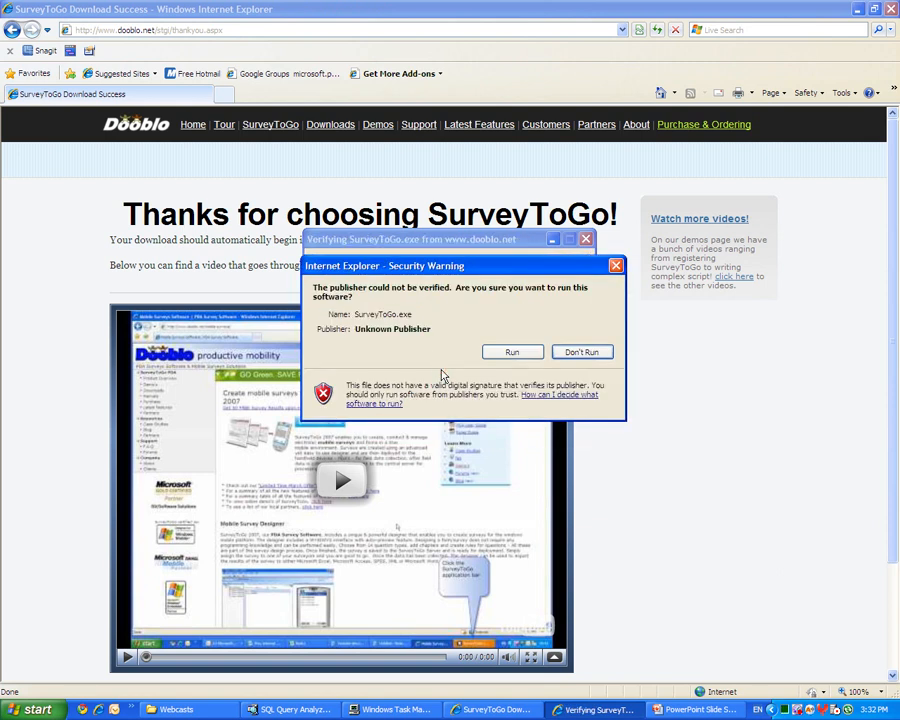
click(512, 352)
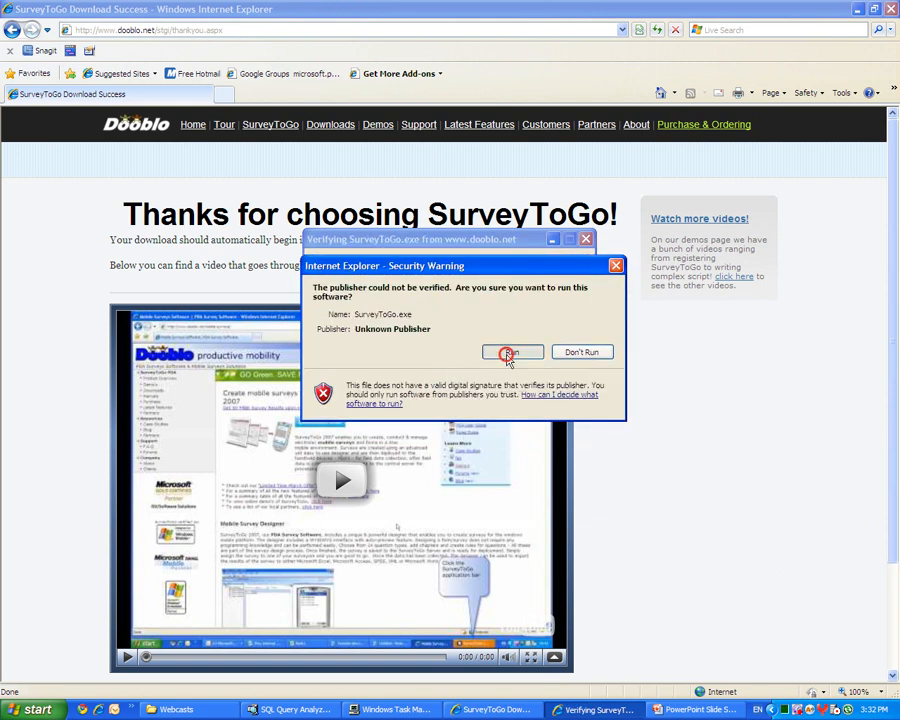
click(512, 352)
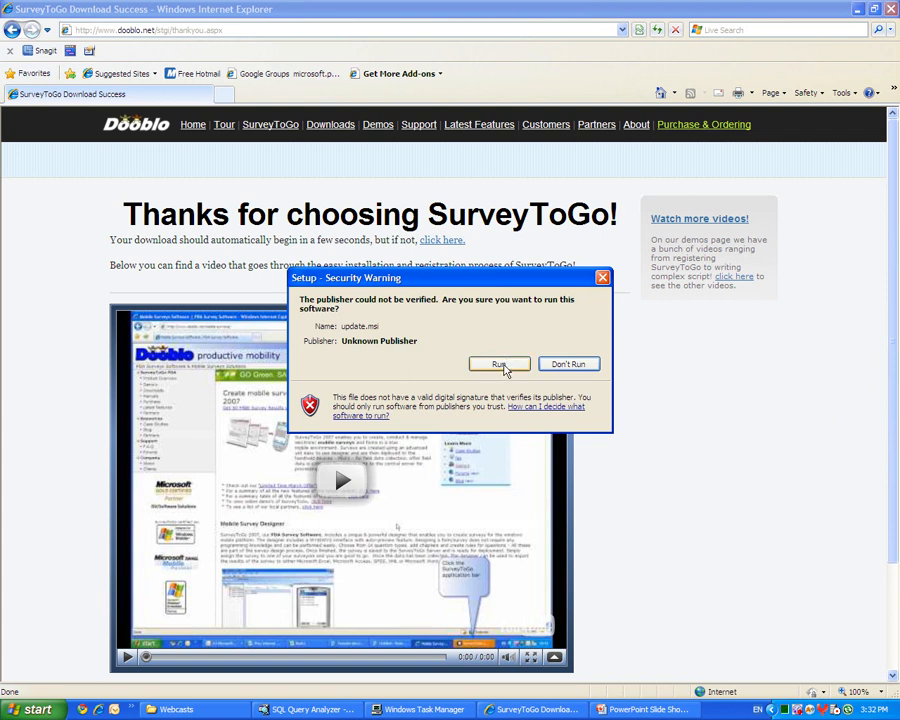
click(498, 364)
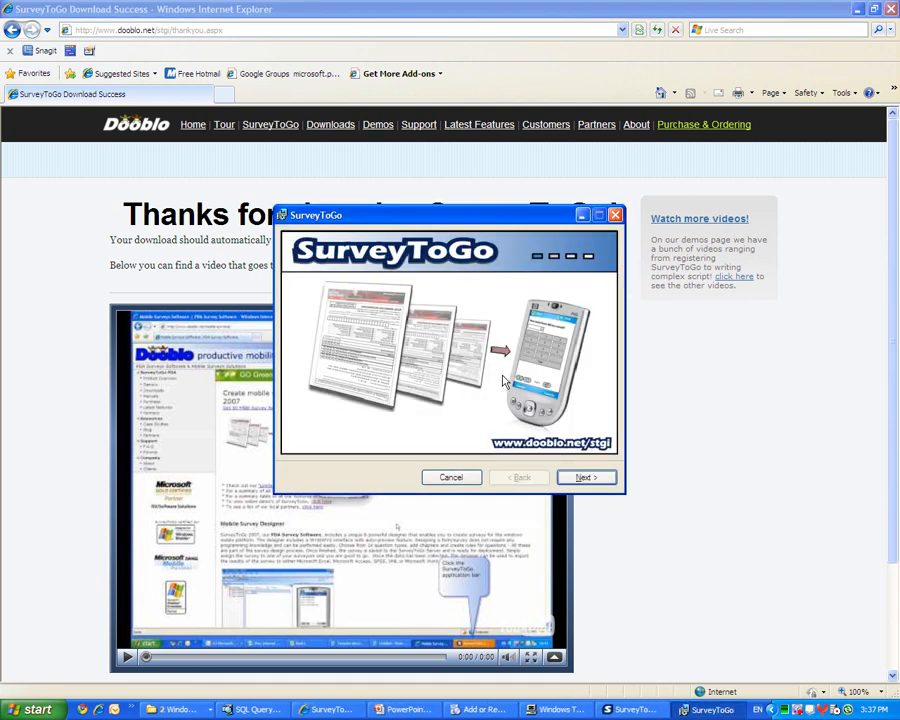
Accept the licence, keep the default folder, install SurveyToGo and close the finished installer
click(584, 476)
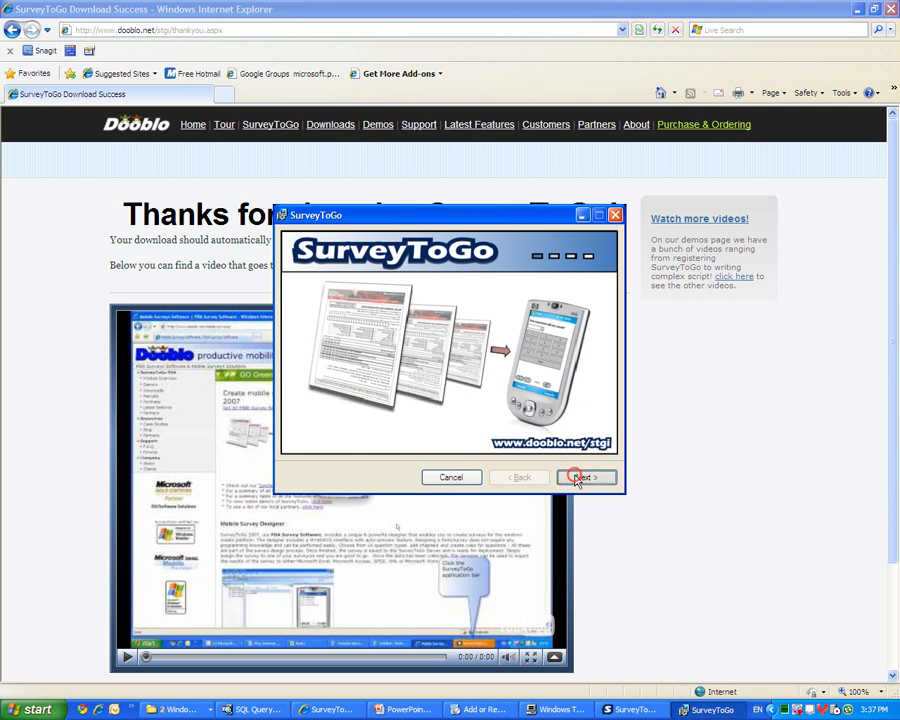
click(584, 476)
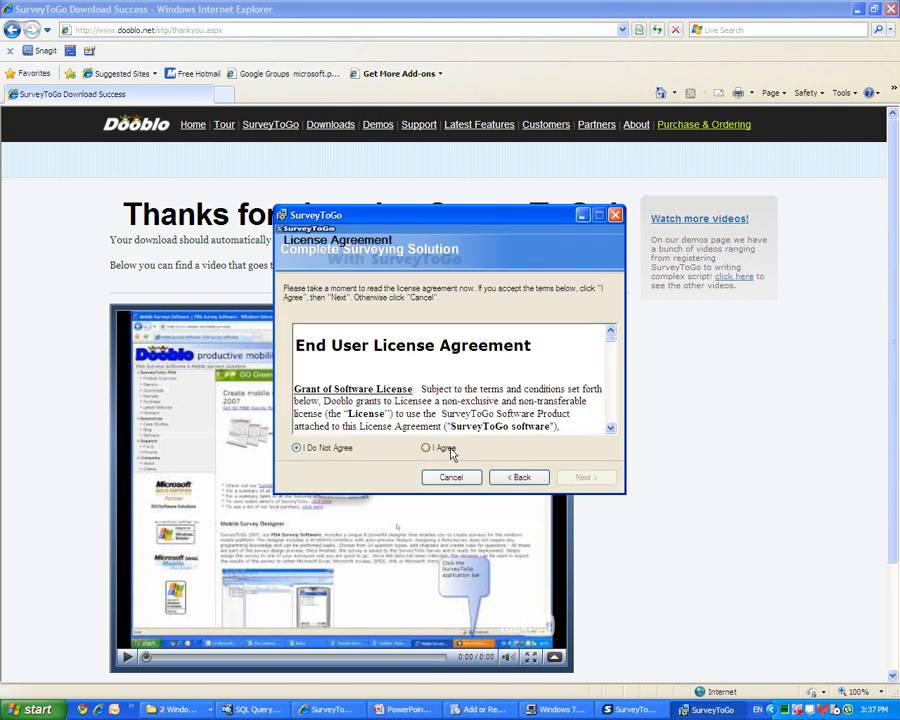
click(428, 448)
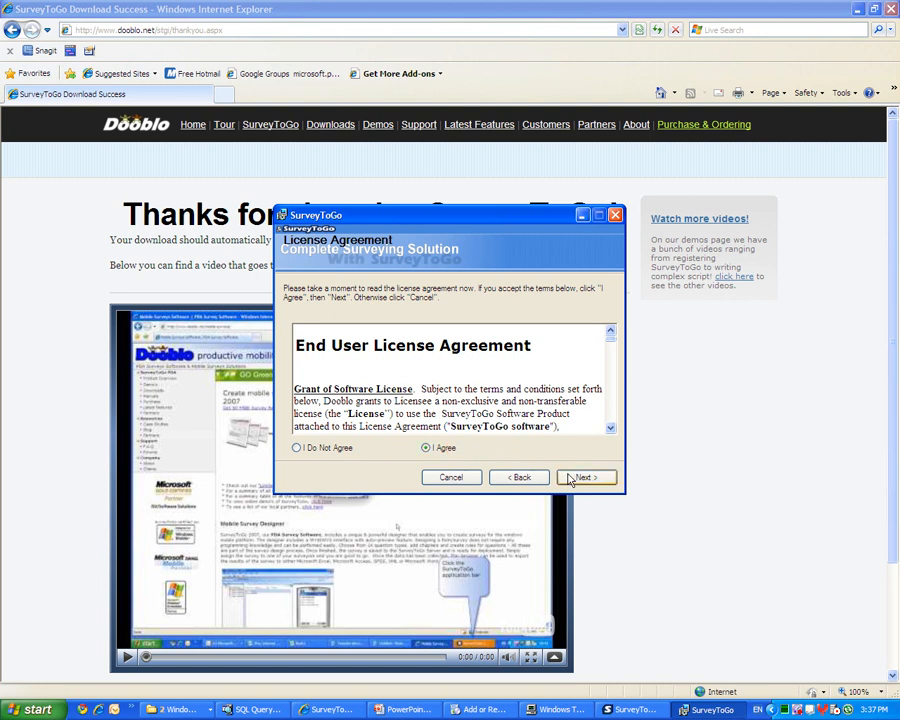
click(584, 476)
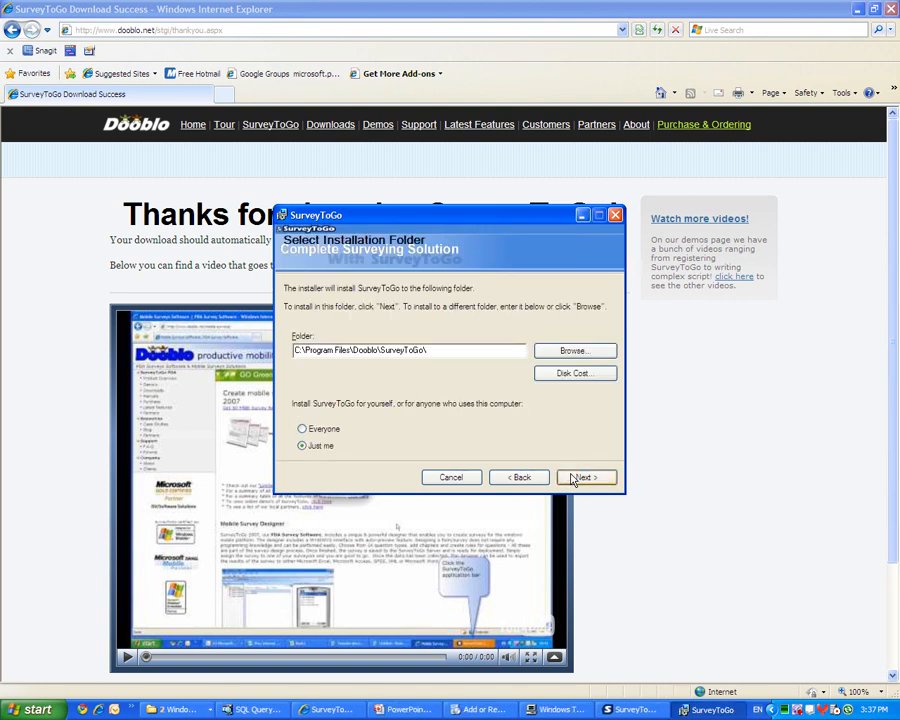
click(584, 476)
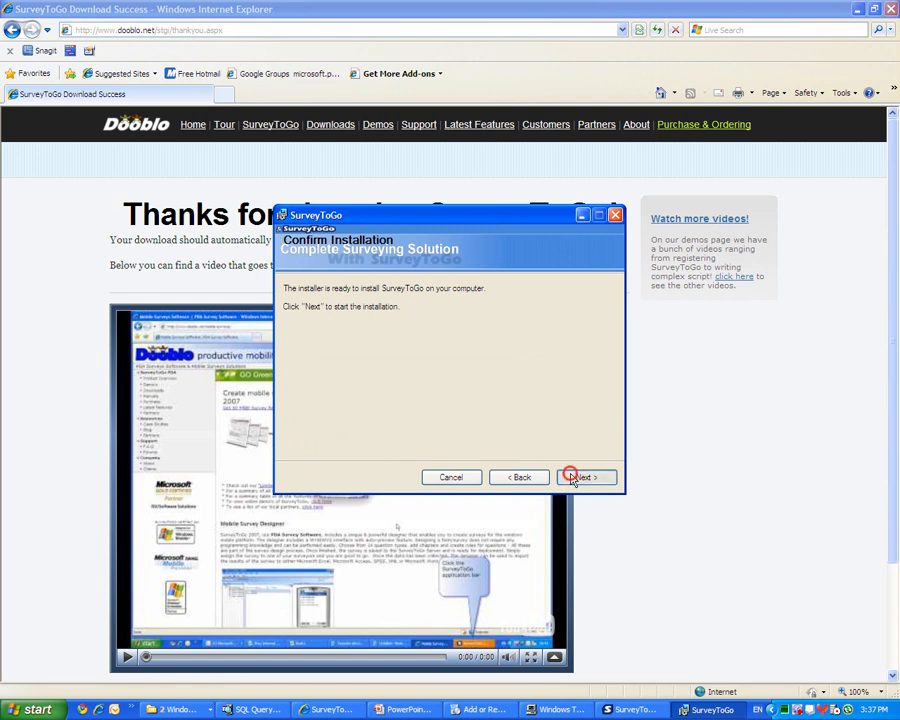
click(584, 476)
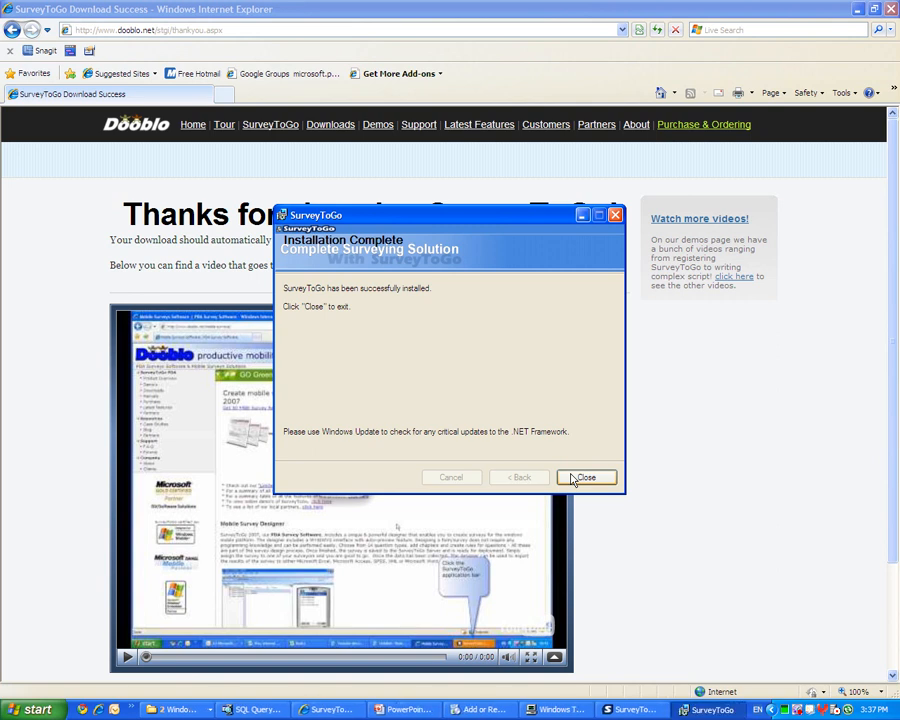
click(586, 476)
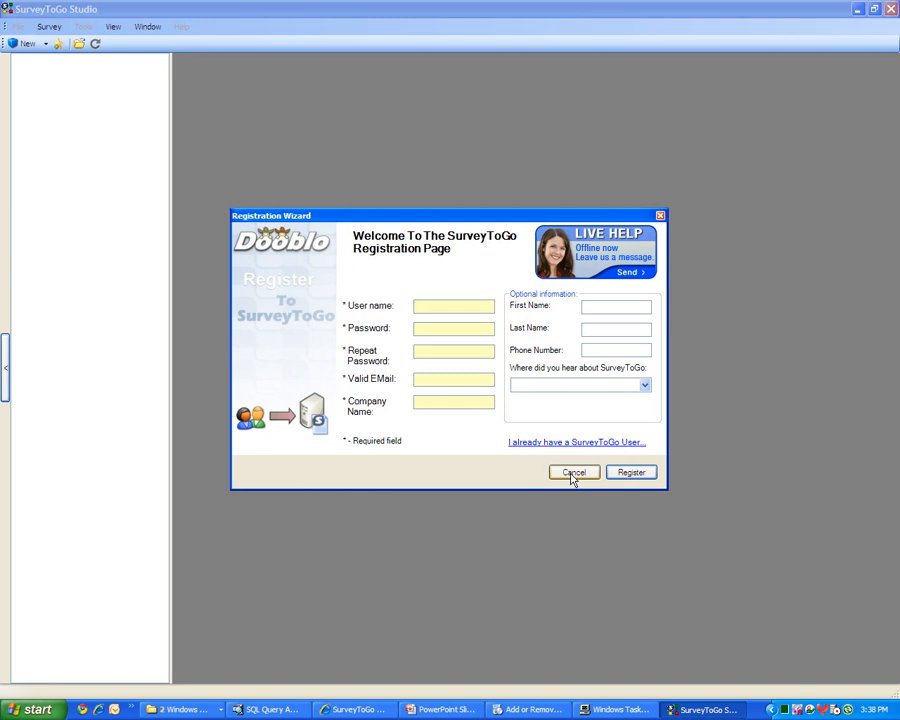
Enter user name 'mark', a password twice and the e-mail 'mark@...' on the registration page
click(452, 306)
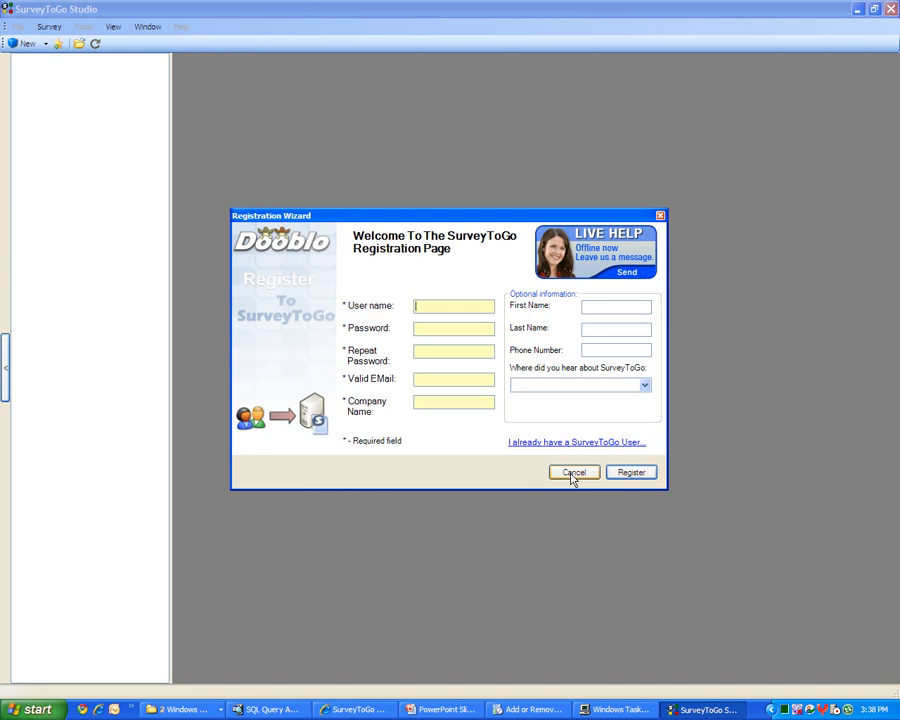
text(mark)
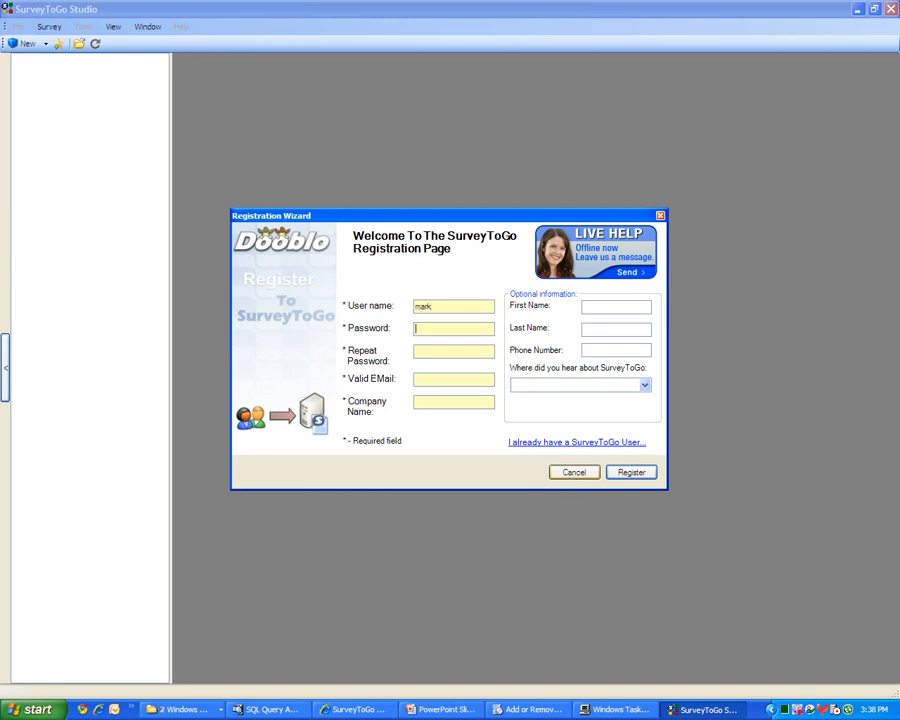
text(****)
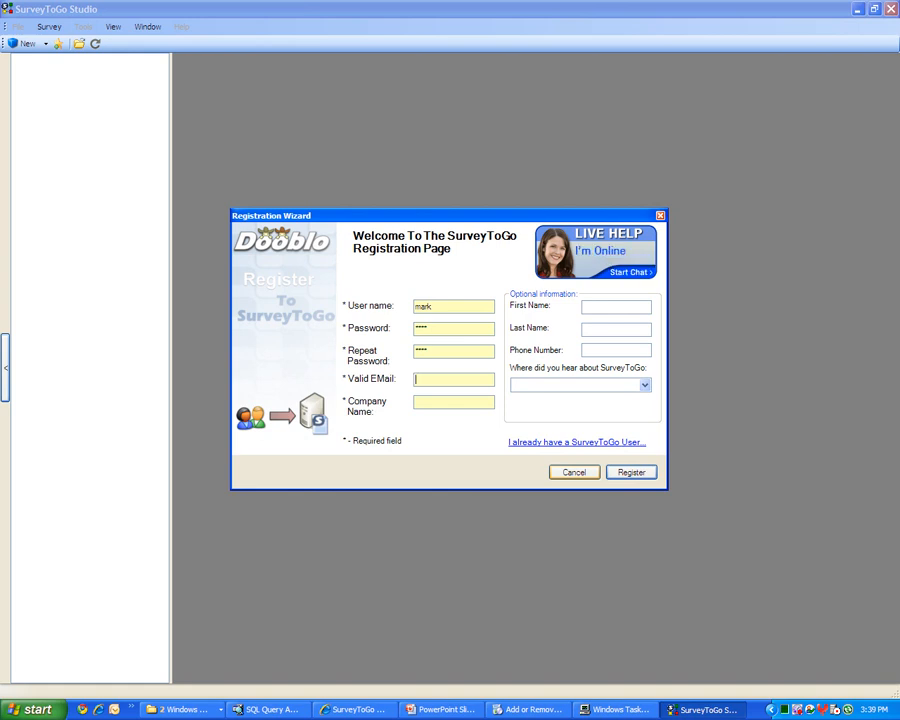
text(mark@)
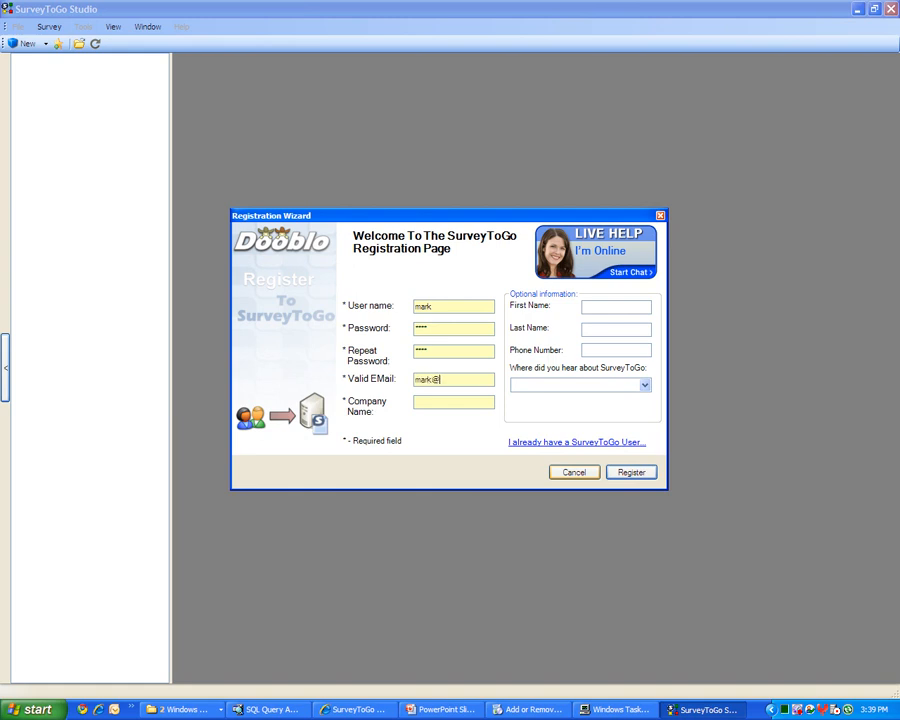
text(@)
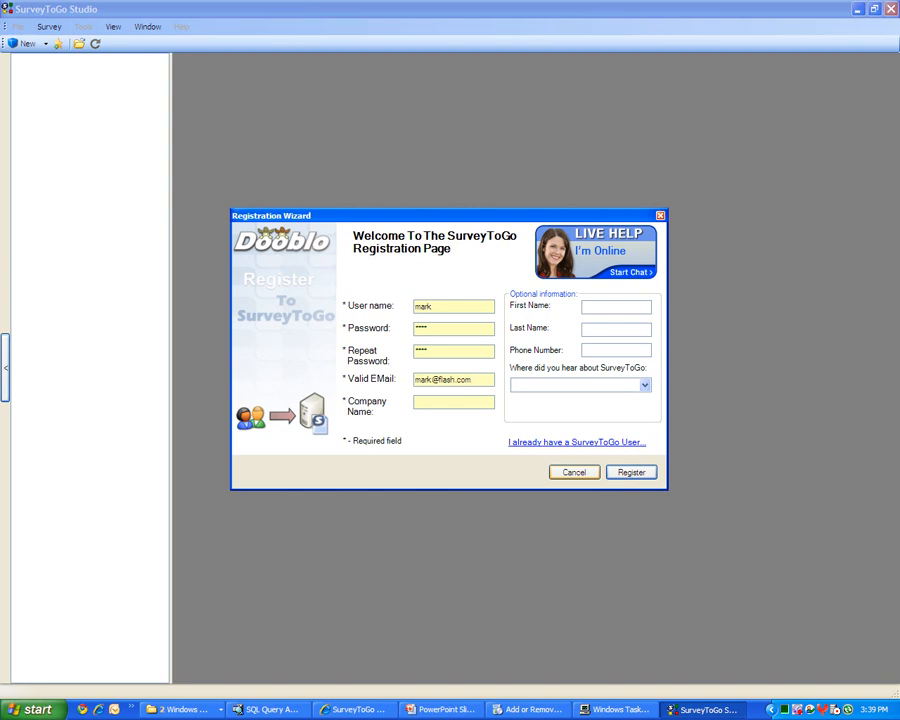
click(452, 400)
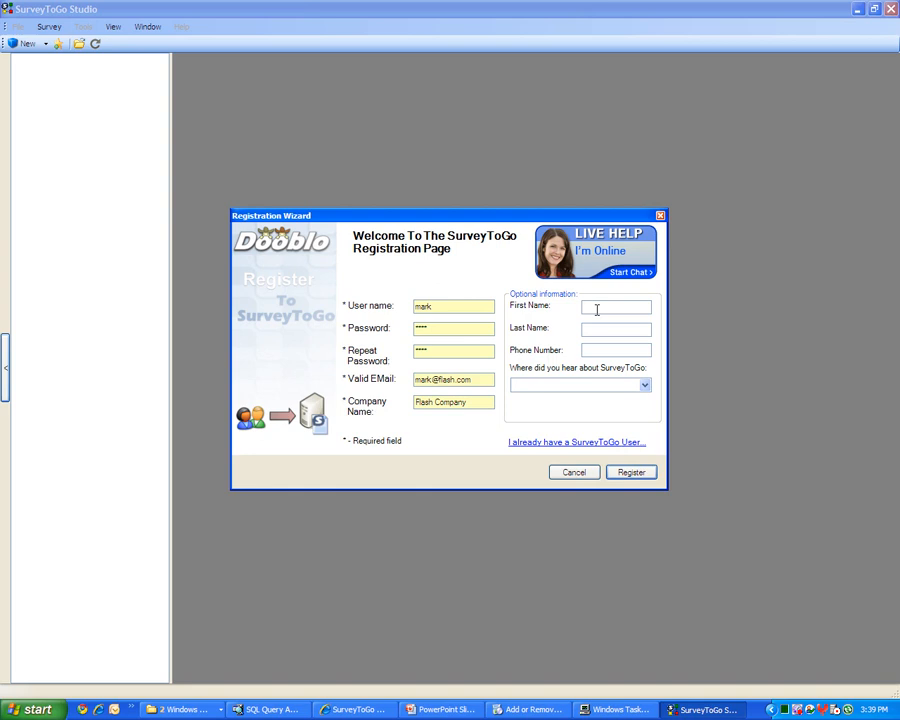
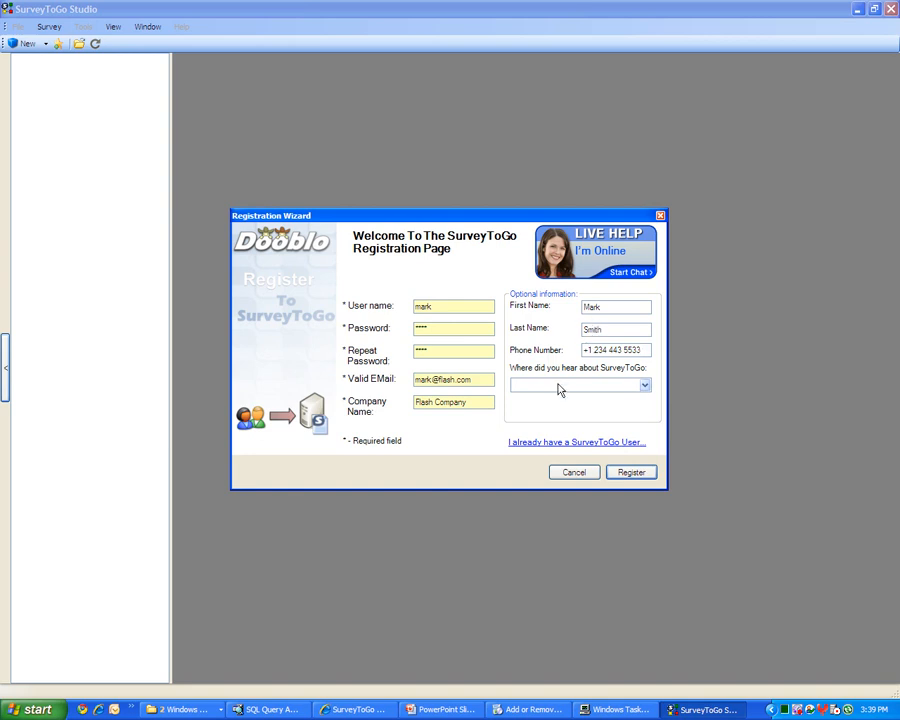
click(644, 384)
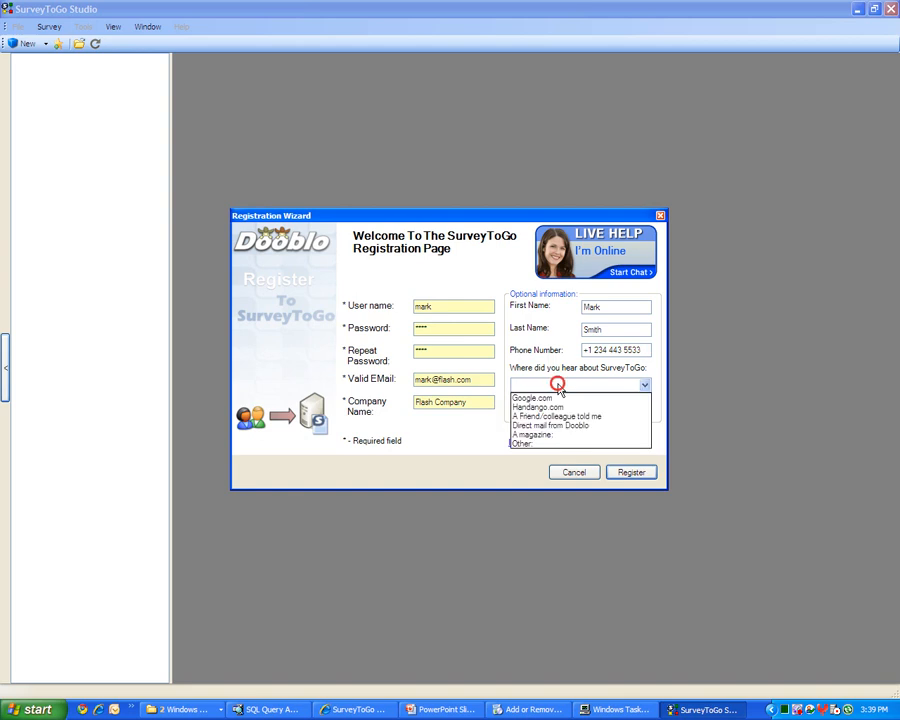
mouse_move(540, 408)
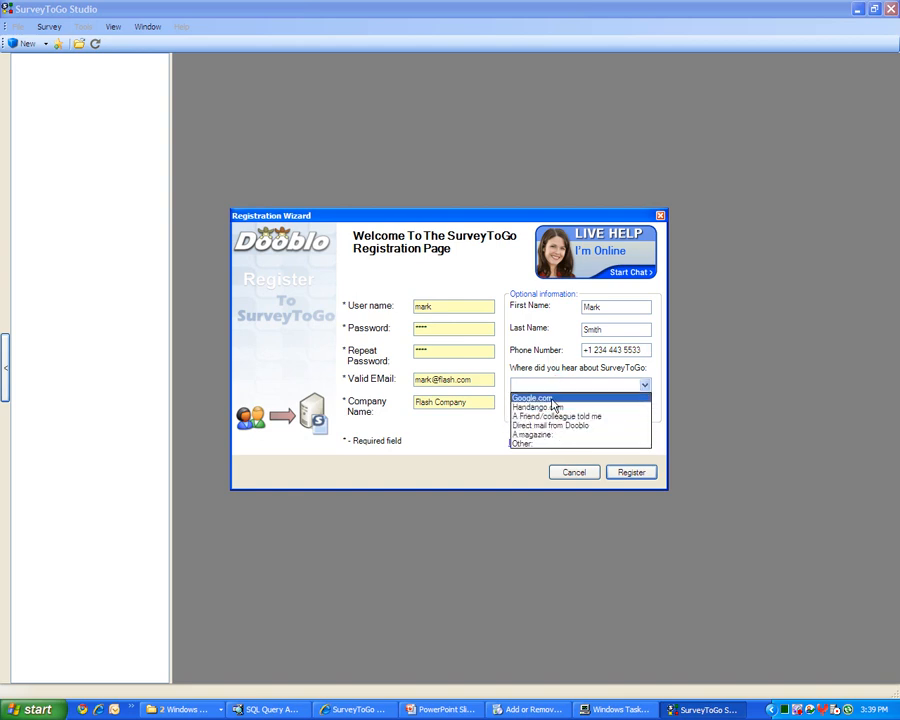
Choose Google.com as referral source, register the user and acknowledge the success message
click(532, 398)
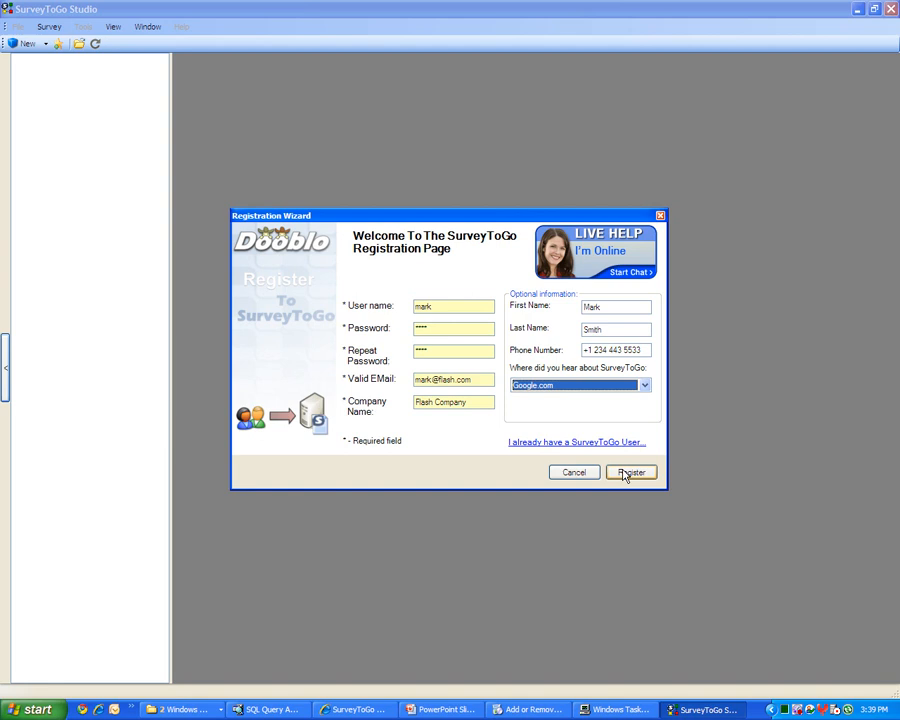
click(632, 472)
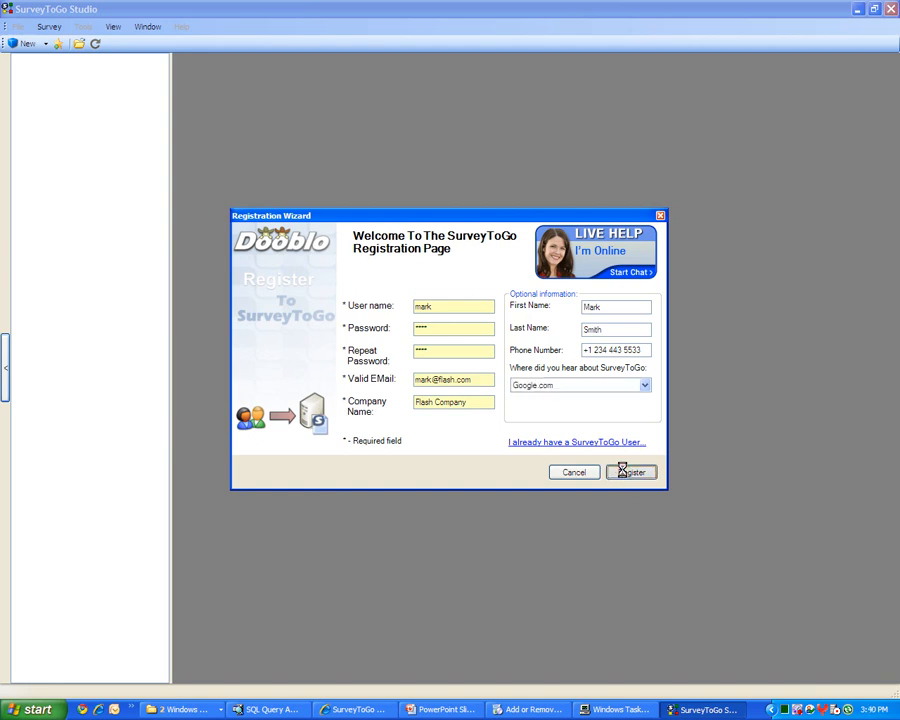
click(632, 472)
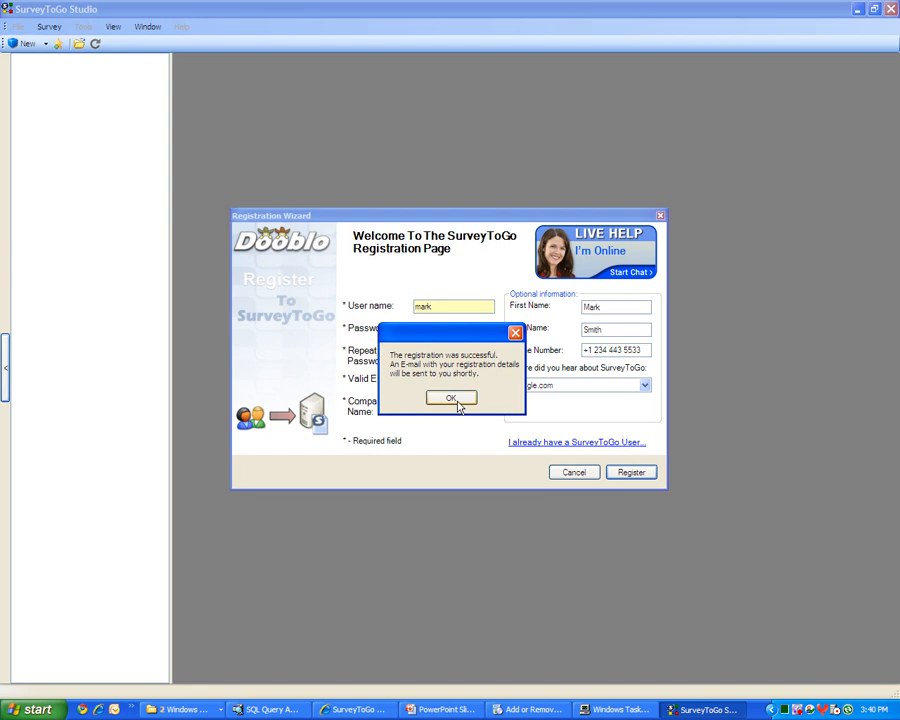
click(450, 398)
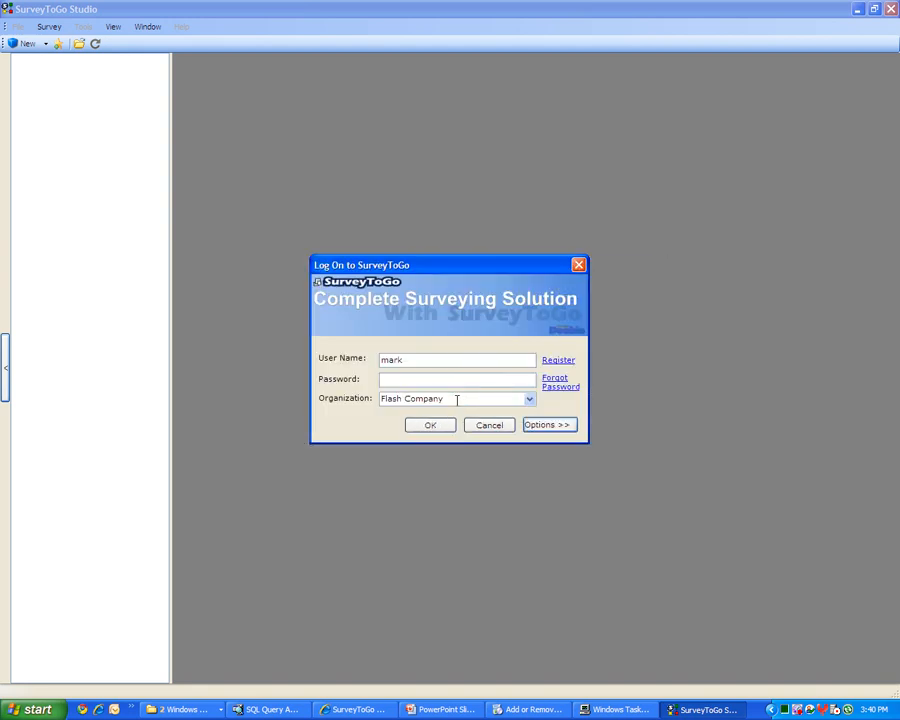